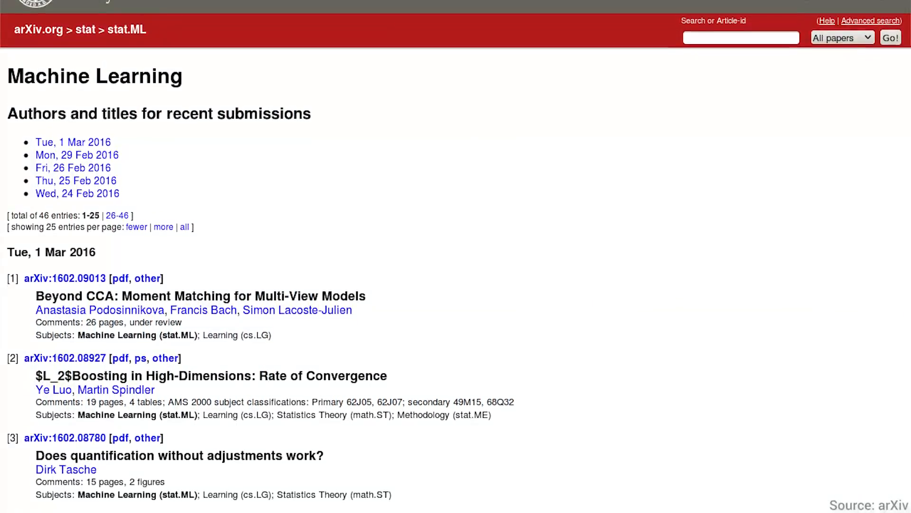
scroll(down, 3)
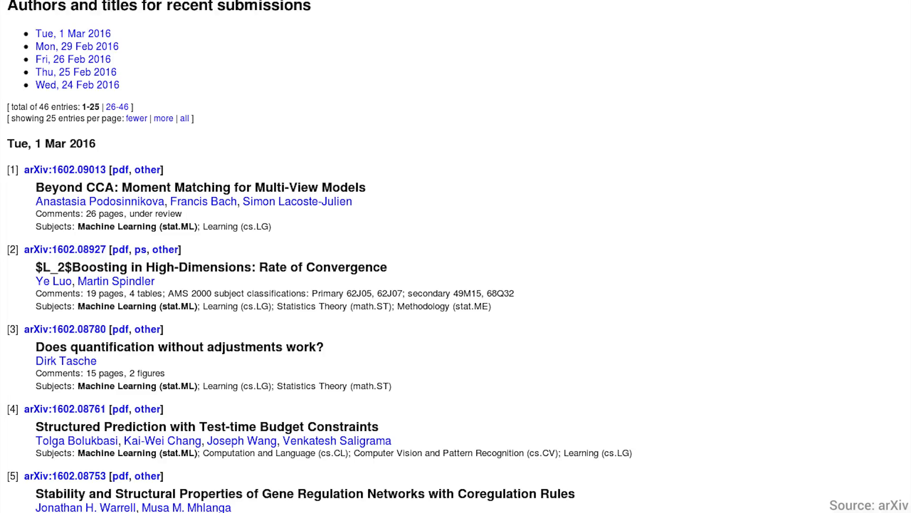
scroll(down, 3)
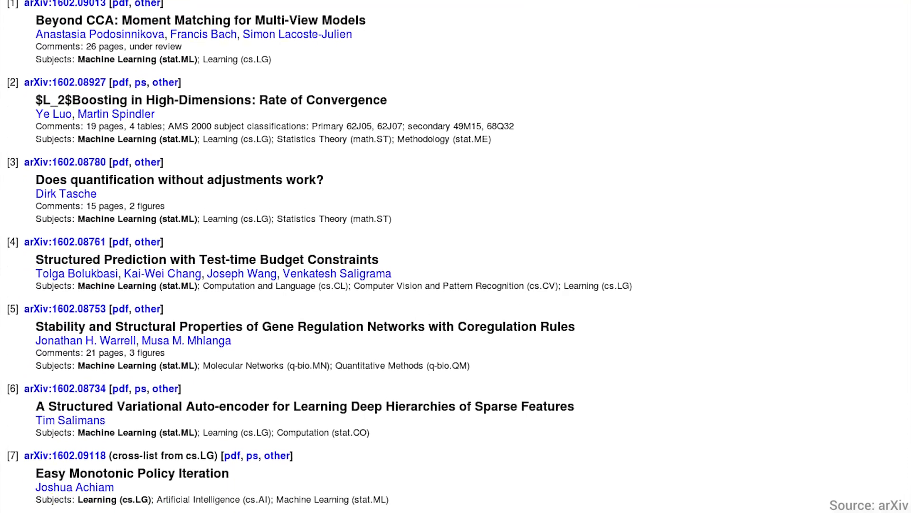
scroll(down, 3)
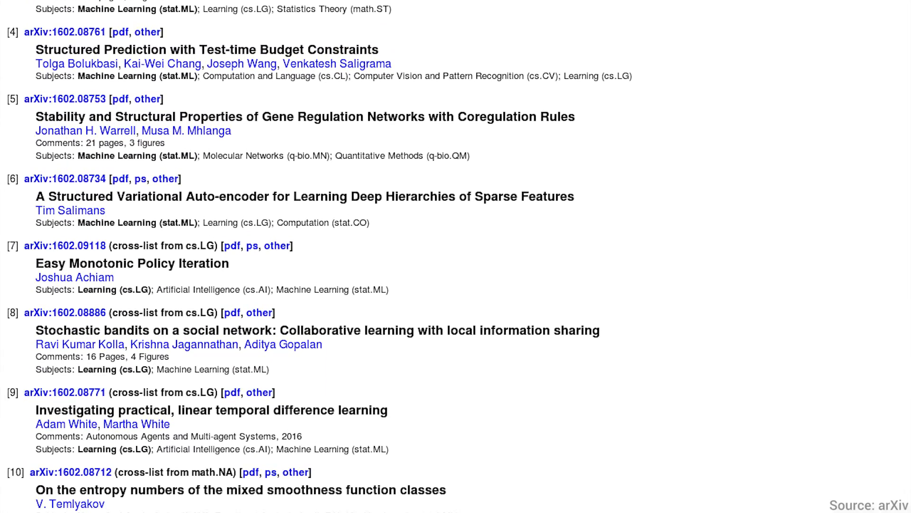
scroll(down, 3)
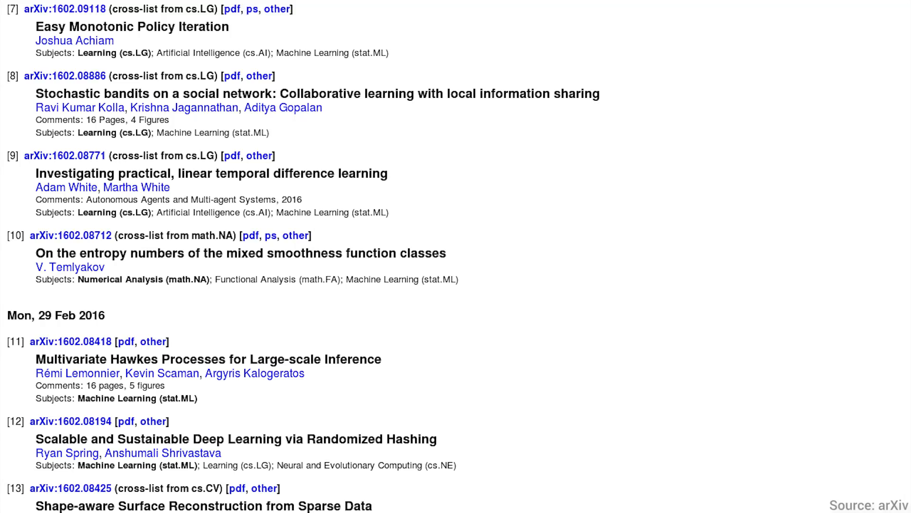
scroll(down, 3)
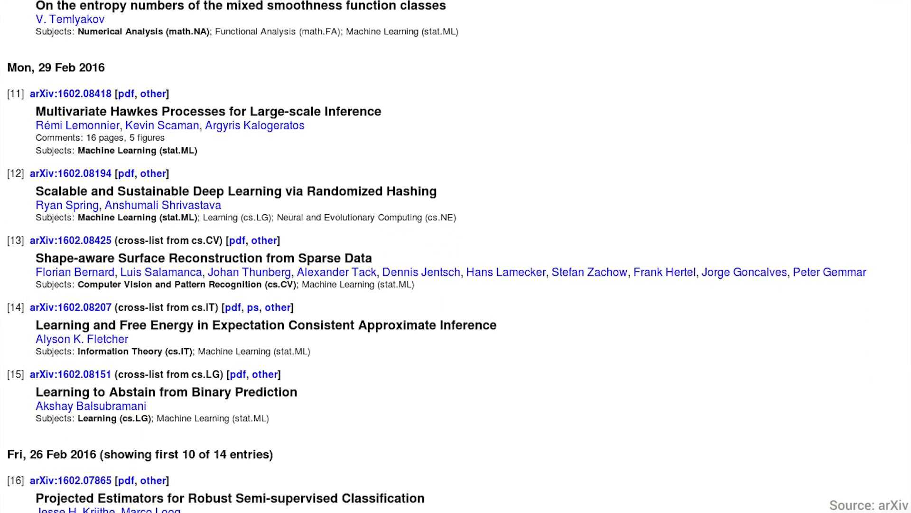
scroll(down, 3)
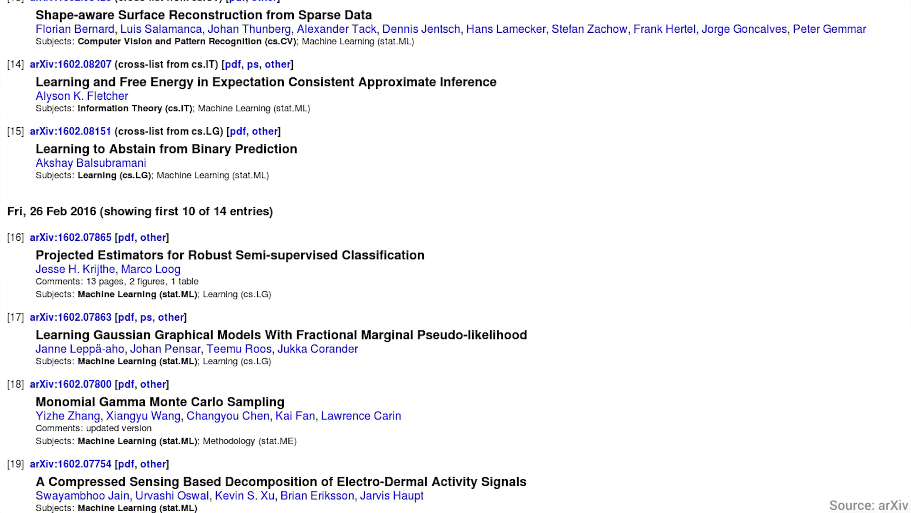
scroll(down, 3)
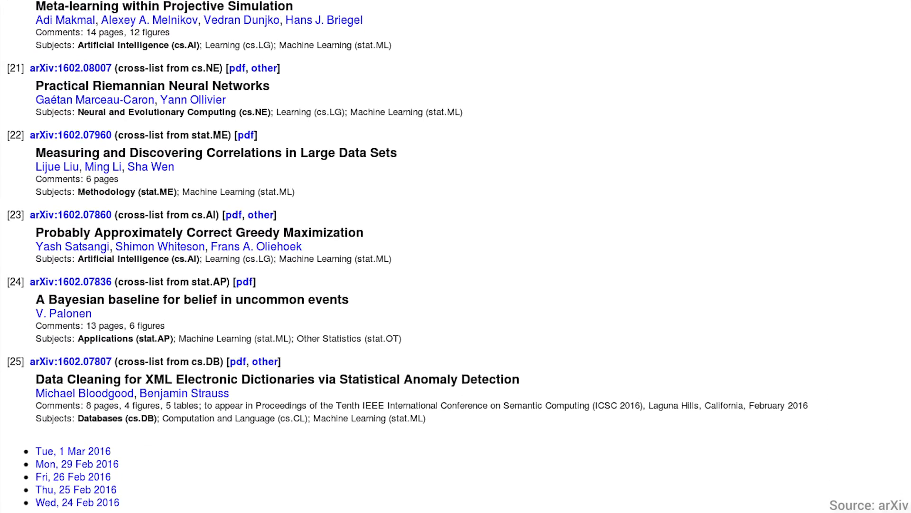
scroll(down, 3)
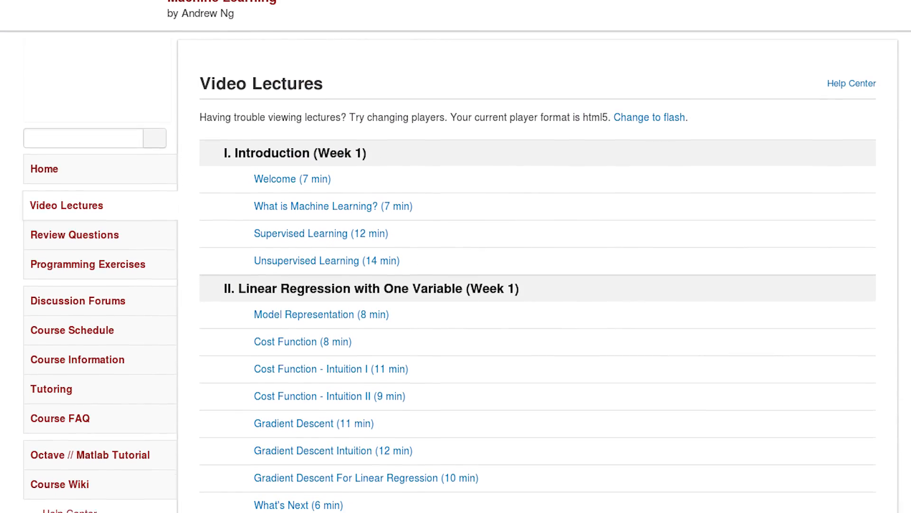
scroll(down, 3)
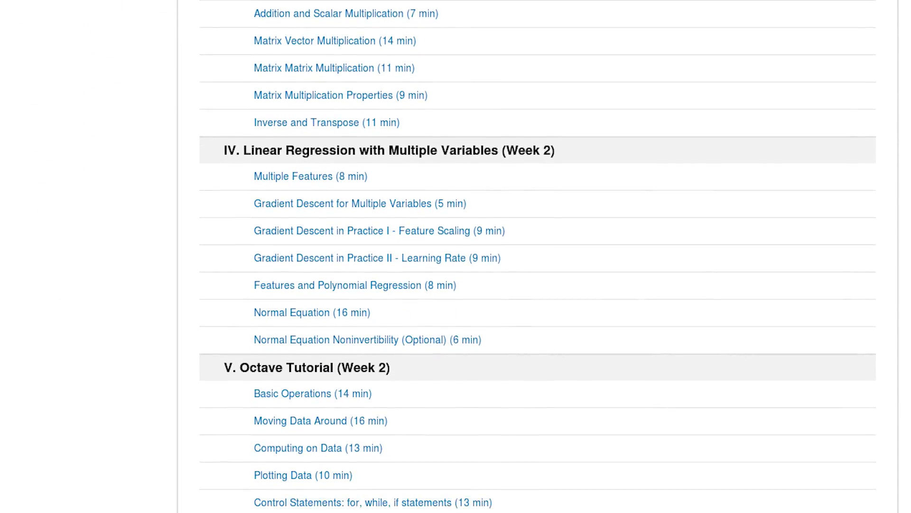
scroll(down, 3)
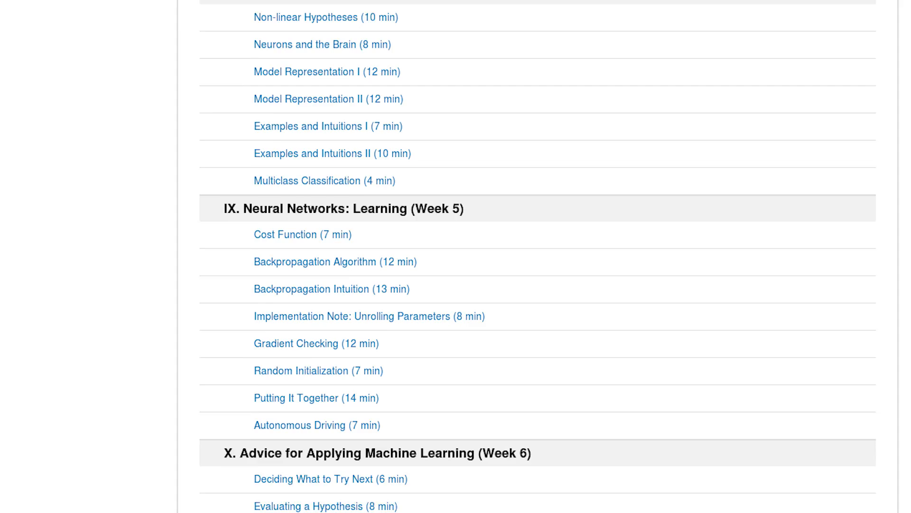
scroll(down, 3)
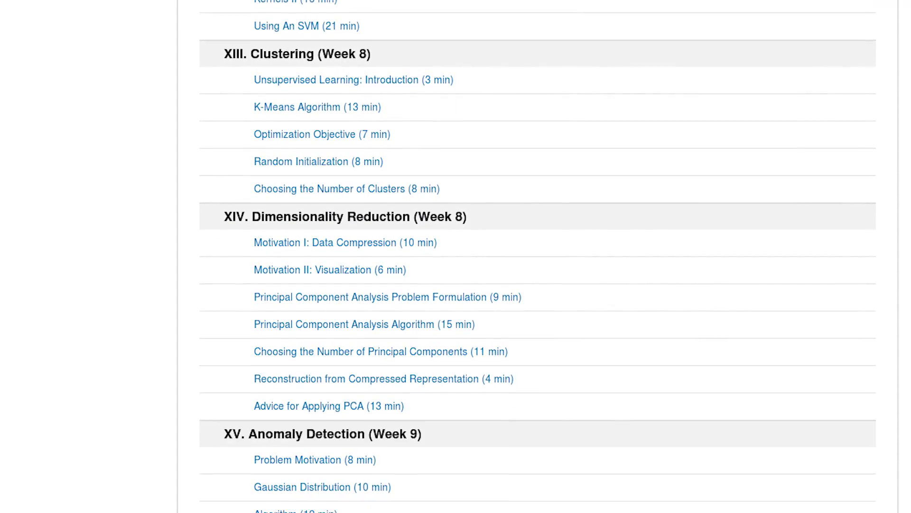
scroll(down, 3)
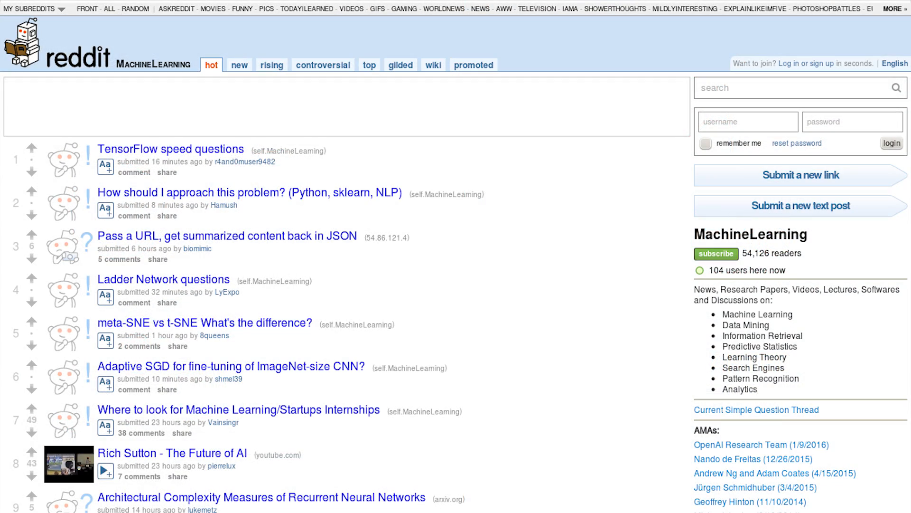
scroll(down, 3)
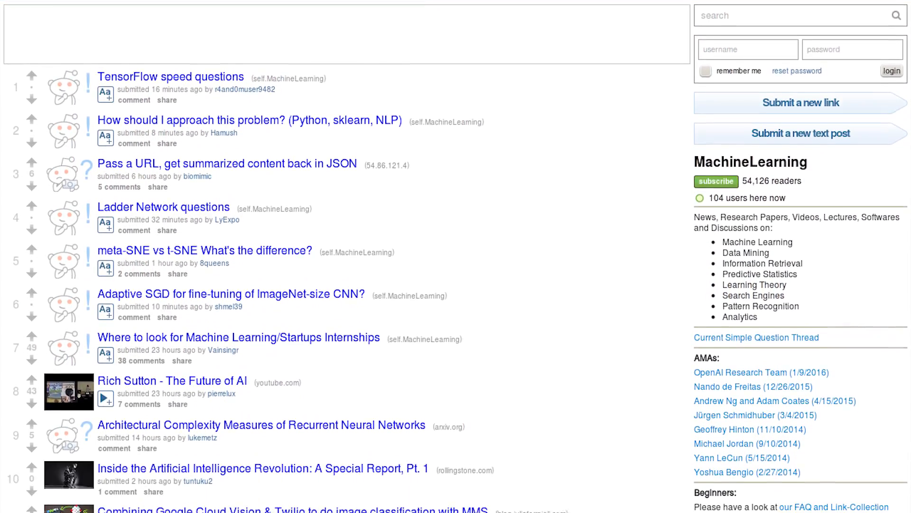
scroll(down, 3)
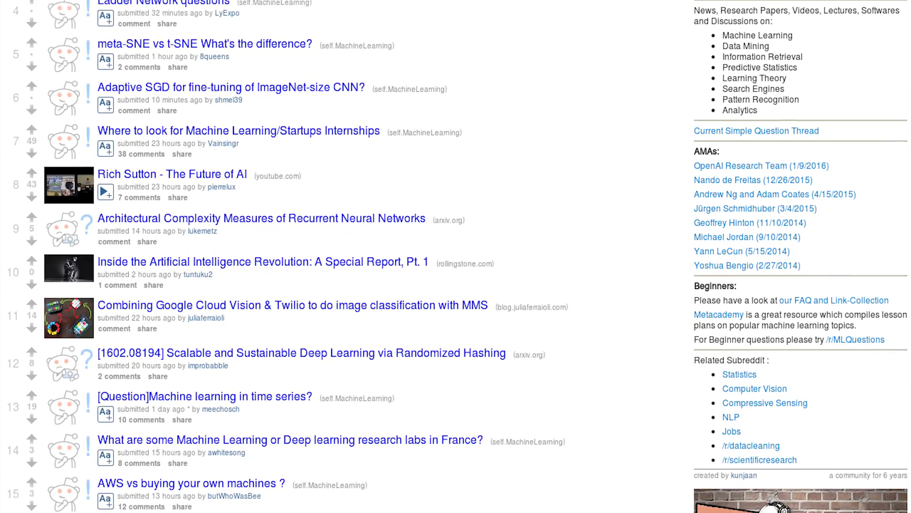
scroll(down, 3)
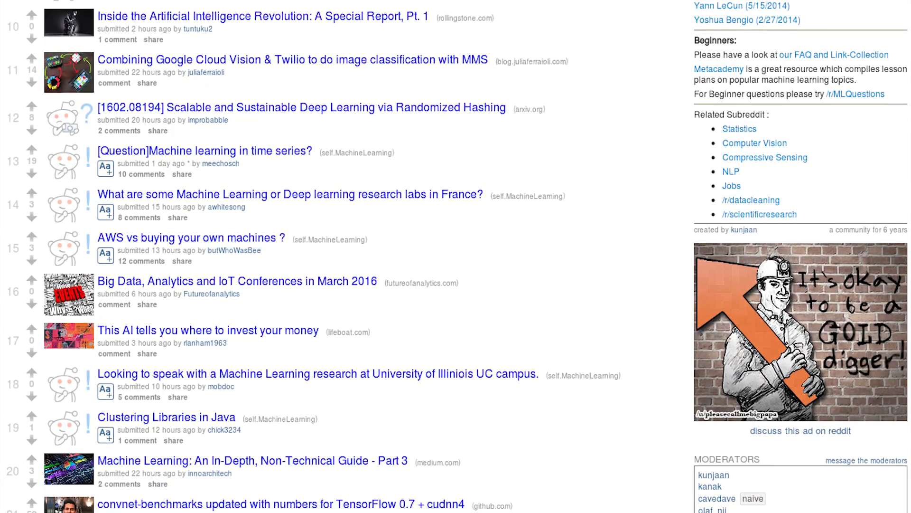
scroll(down, 3)
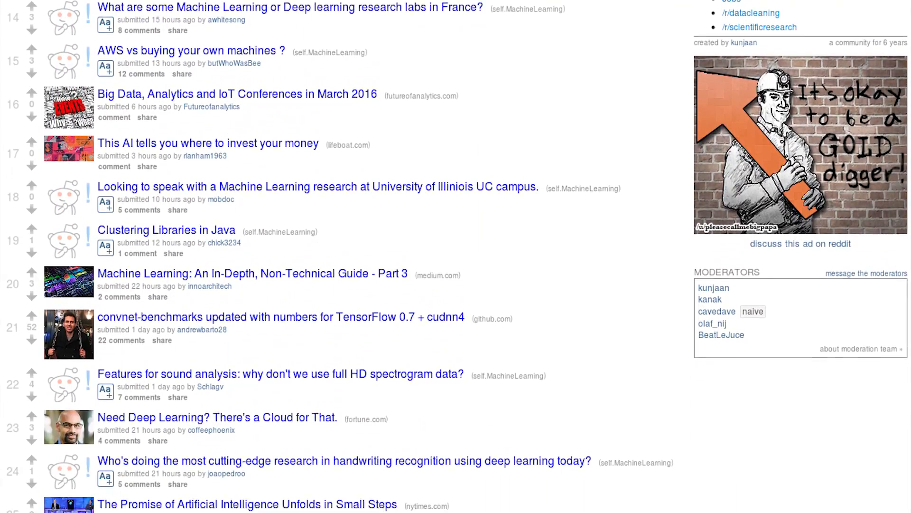
scroll(down, 3)
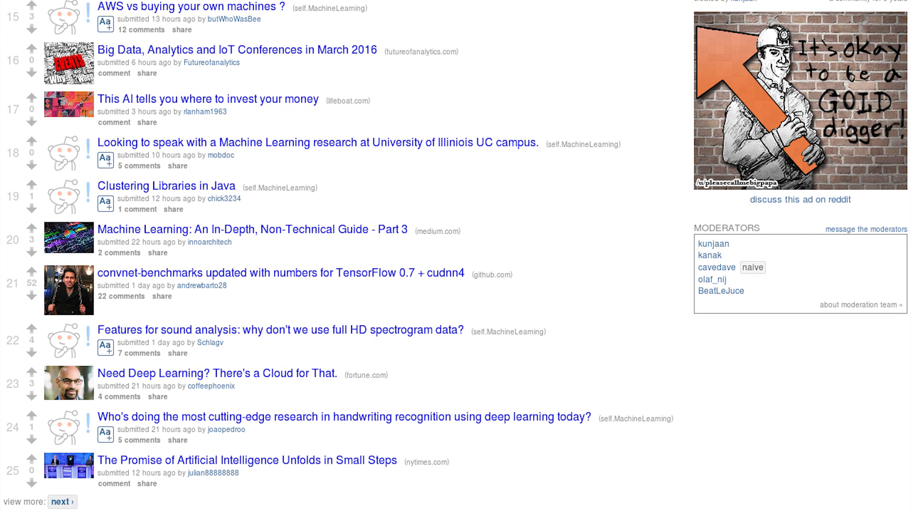